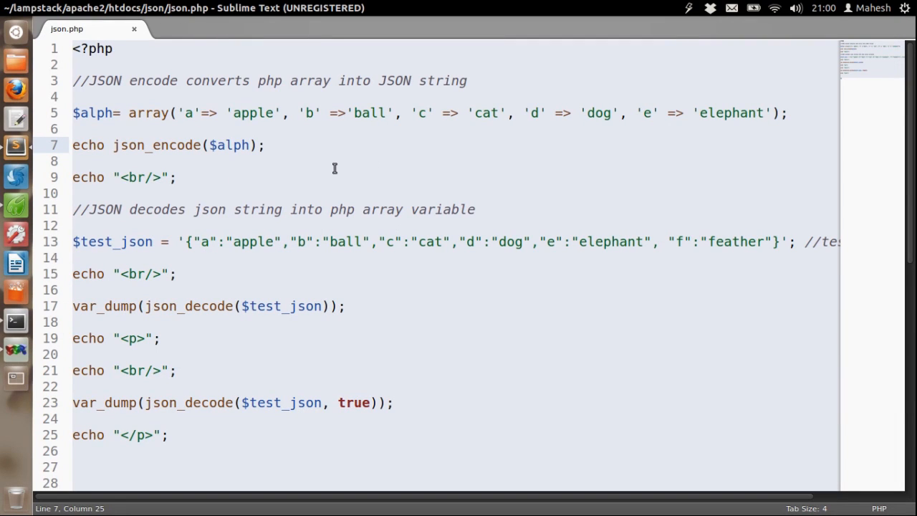
mouse_move(208, 89)
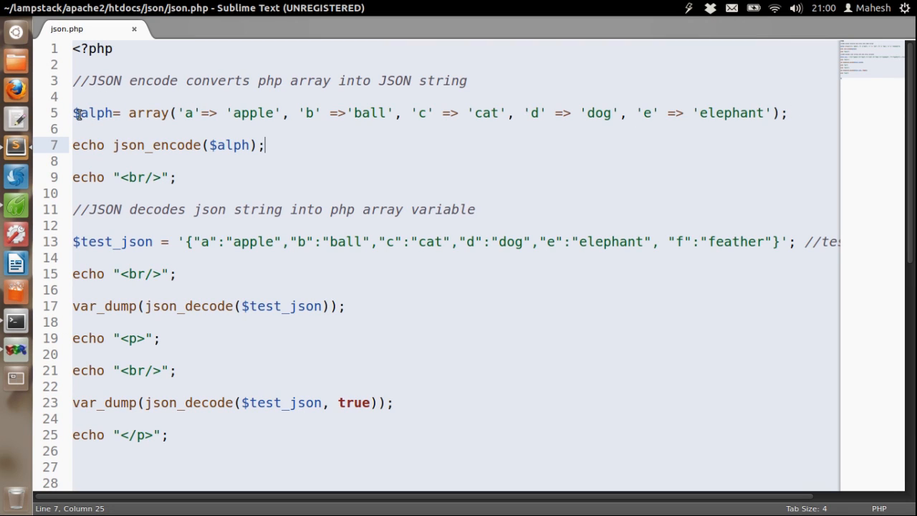
Highlight 'array' on line 5, then select the whole json_encode line
double_click(145, 113)
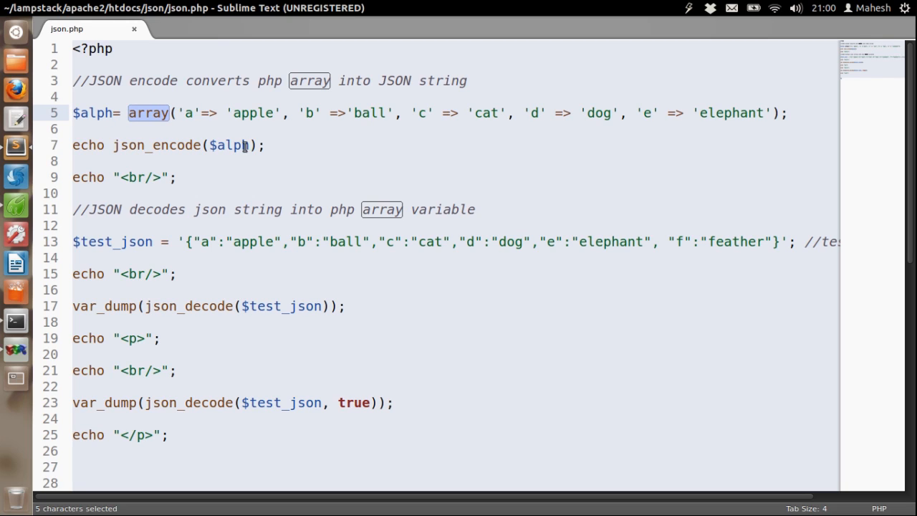
click(215, 113)
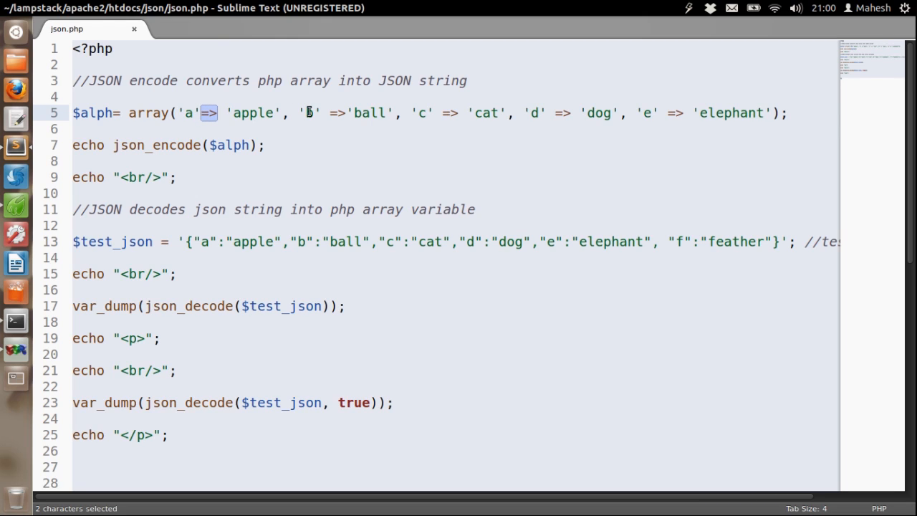
click(458, 129)
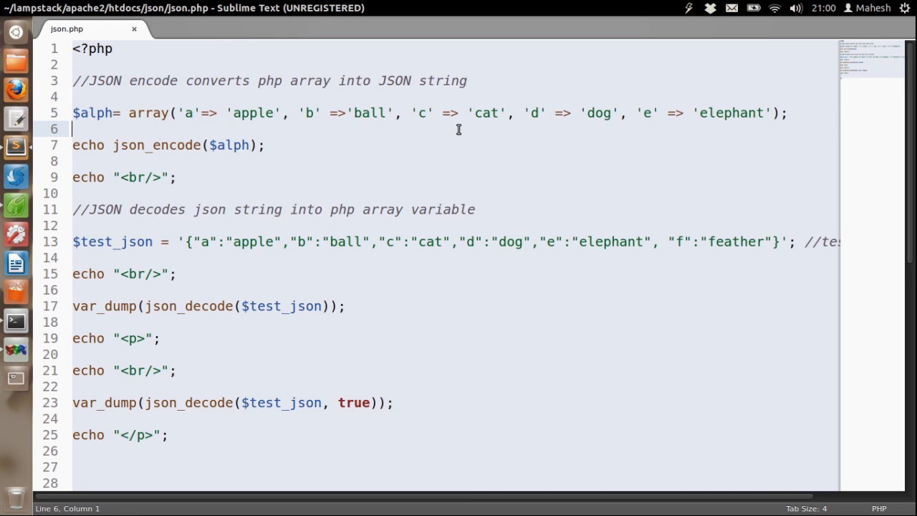
mouse_move(132, 115)
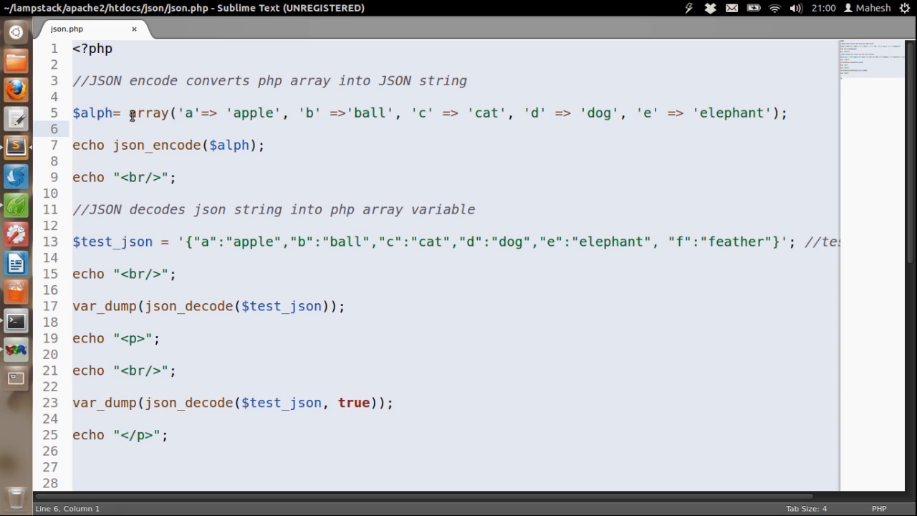
drag(128, 112, 785, 112)
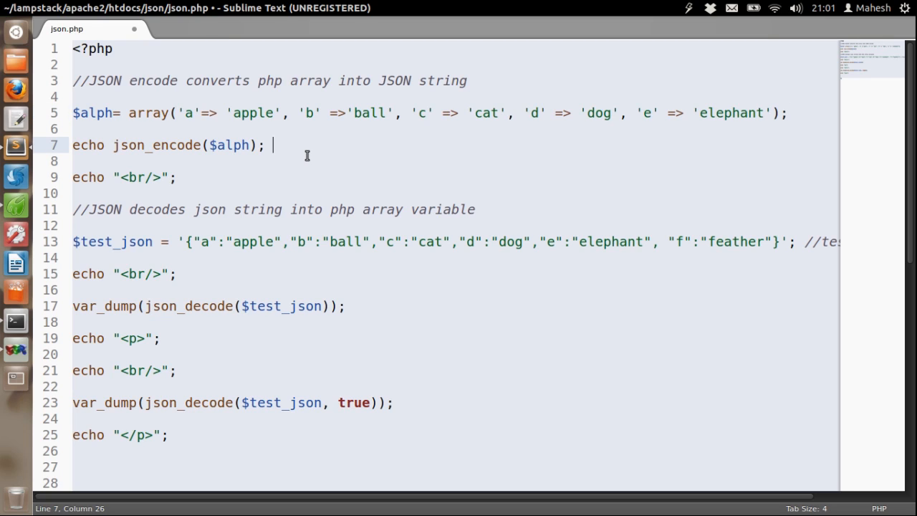
Append the comment '//convert array into JSON' to the json_encode line
text(//convert array i)
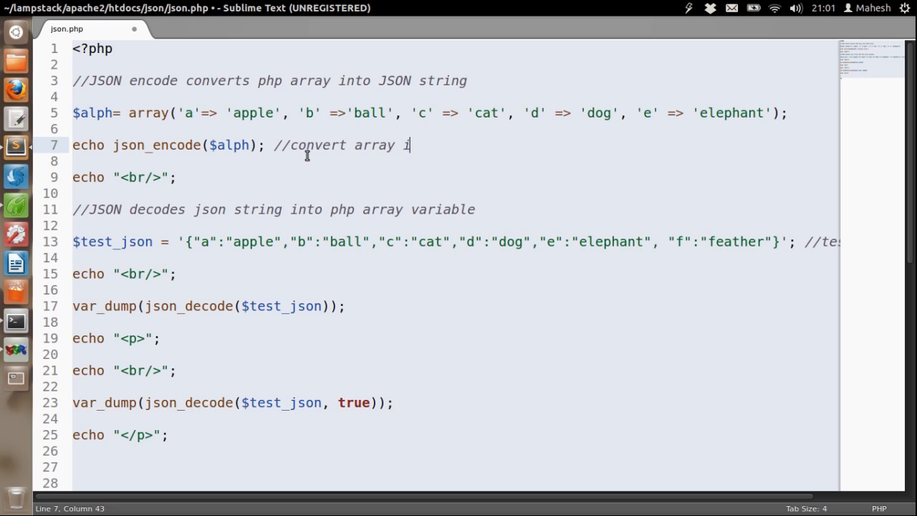
text(nto JSO)
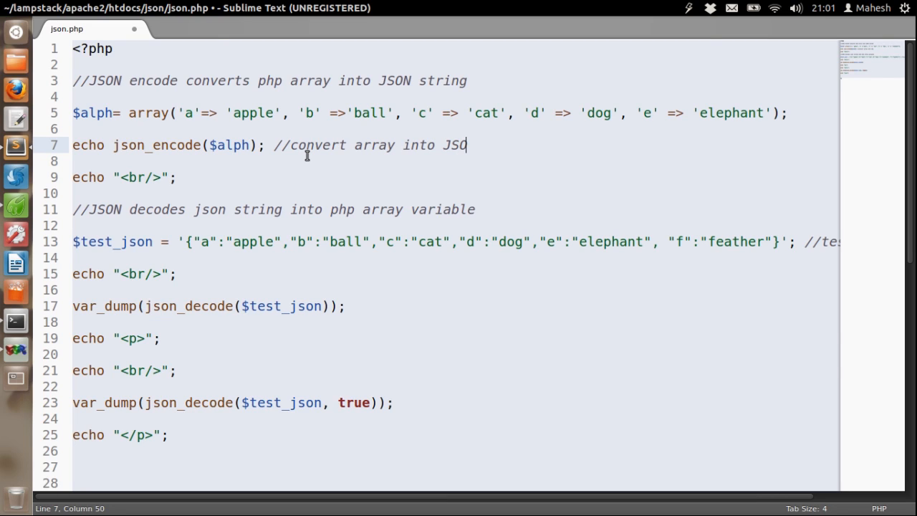
text(ON)
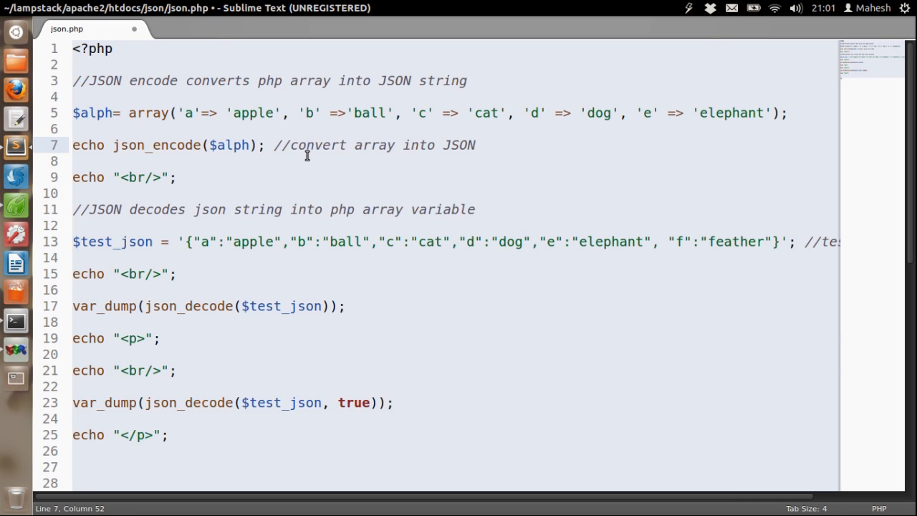
text(variabl)
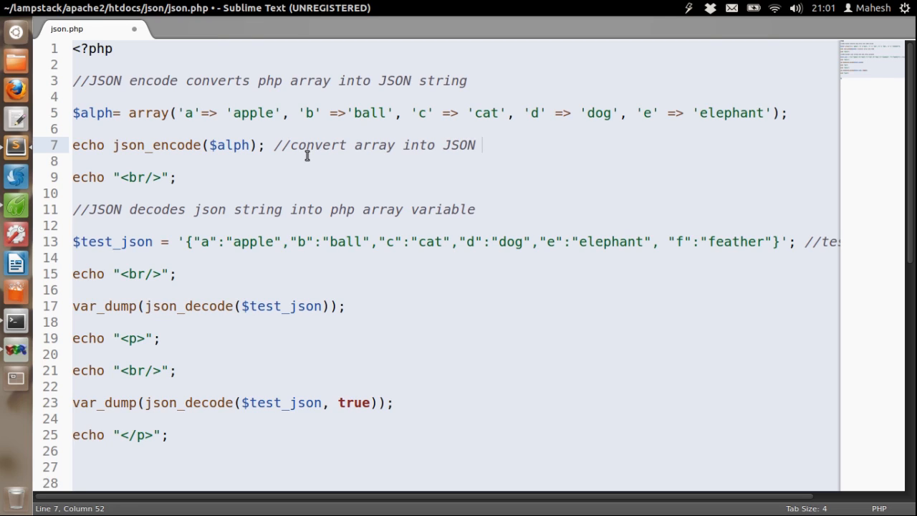
mouse_move(136, 157)
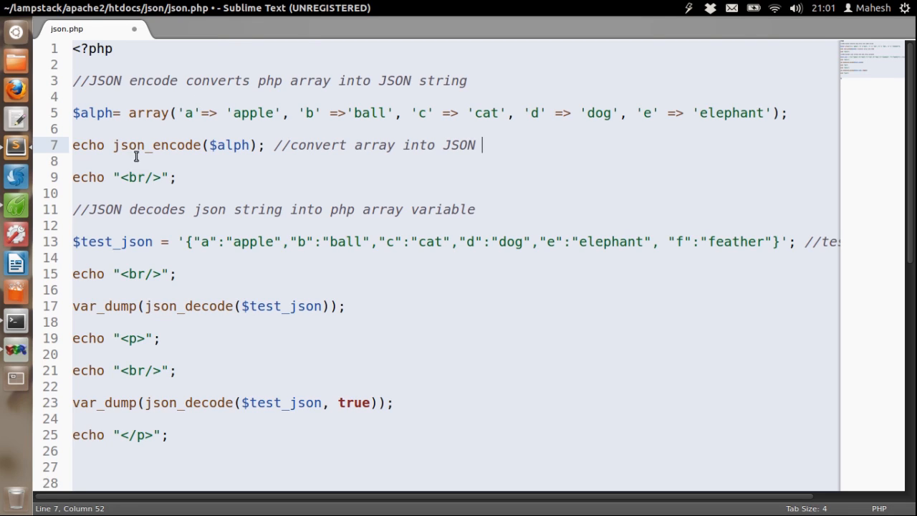
click(177, 177)
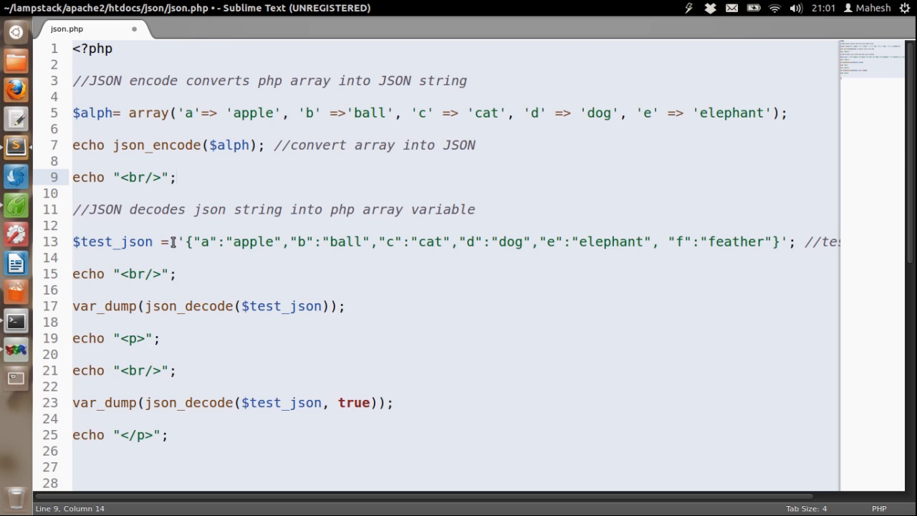
Switch to Midori and highlight the encoded JSON output of json.php
click(16, 205)
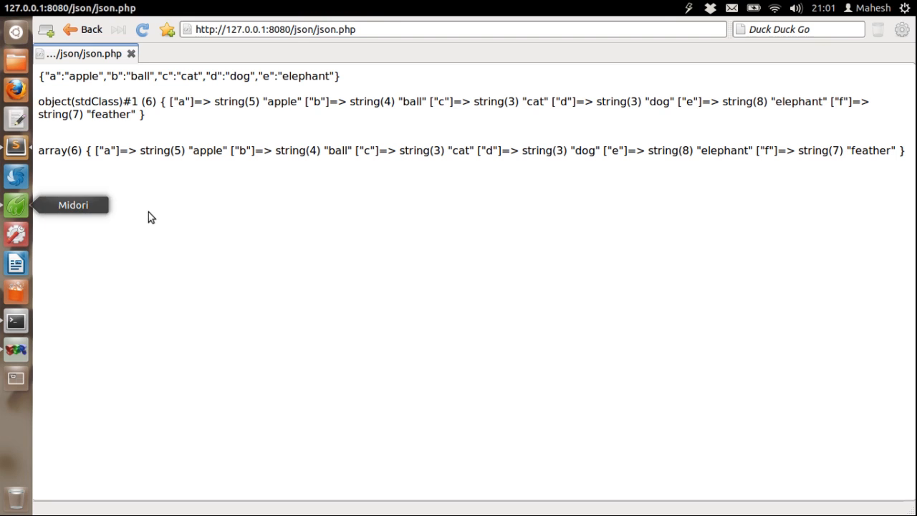
drag(57, 76, 340, 76)
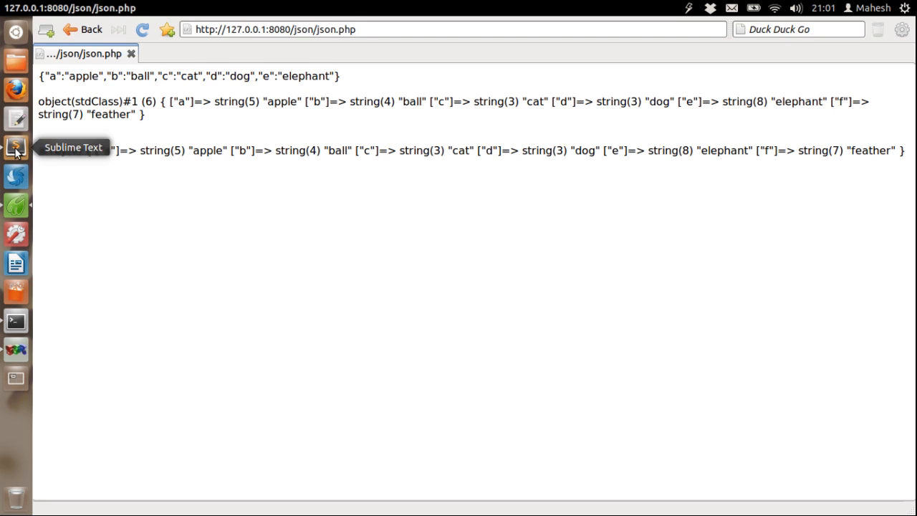
Highlight the line 11 decode comment and the line 17 json_decode call, then return to Midori
click(16, 146)
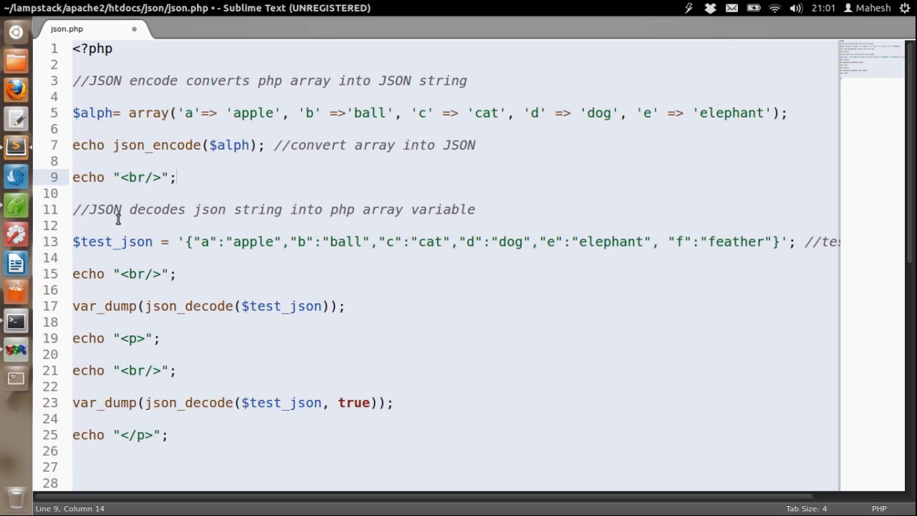
drag(126, 209, 474, 209)
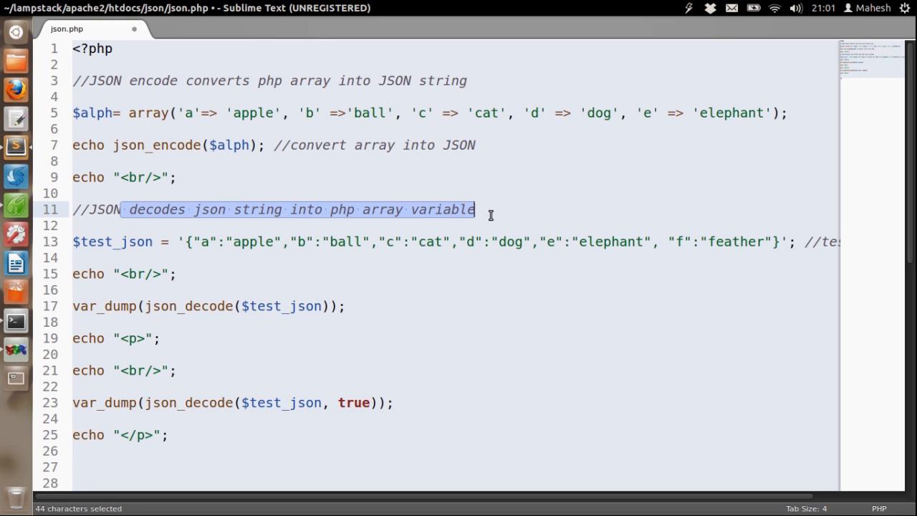
click(806, 238)
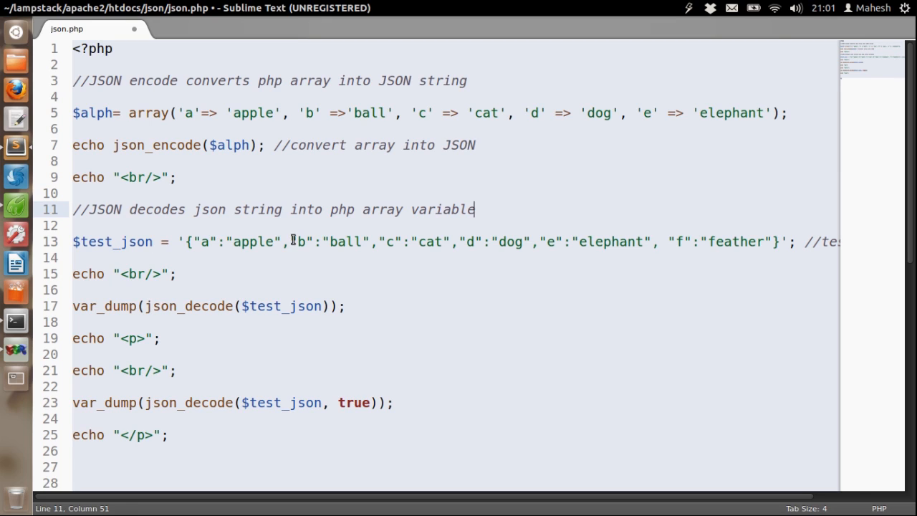
click(795, 241)
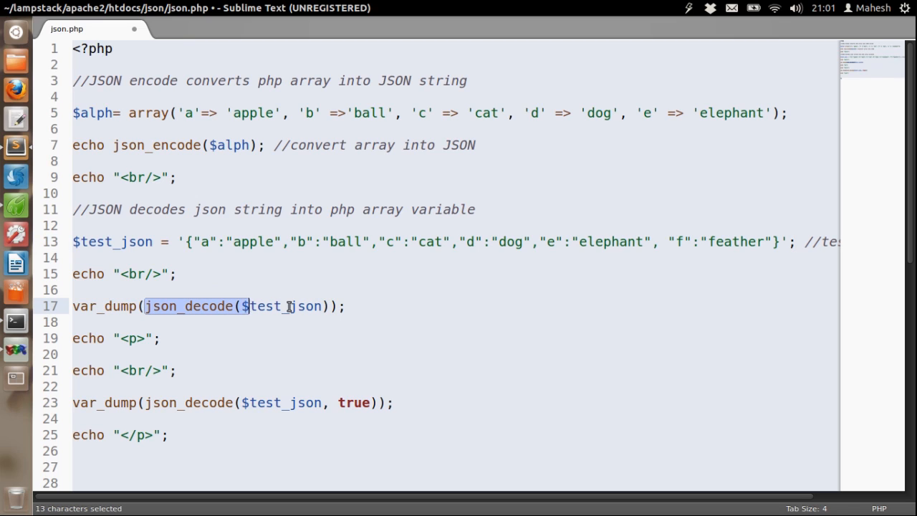
click(365, 328)
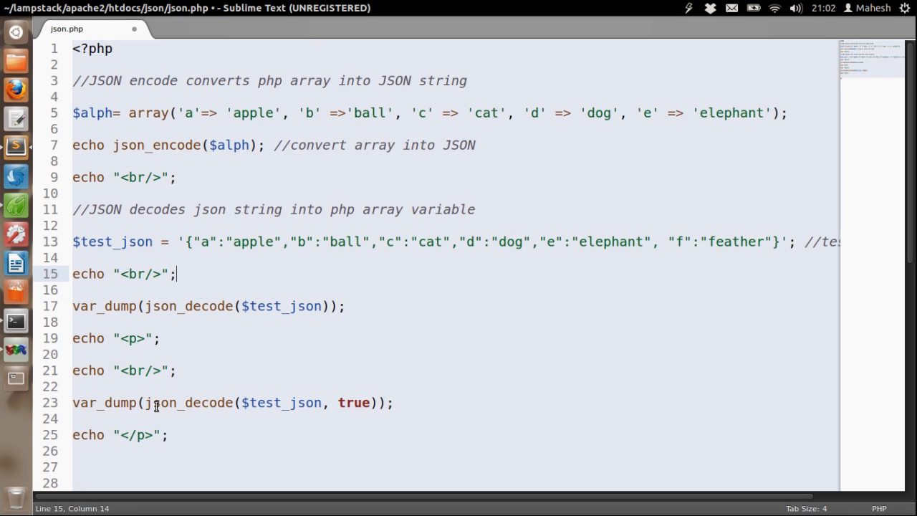
drag(202, 306, 356, 306)
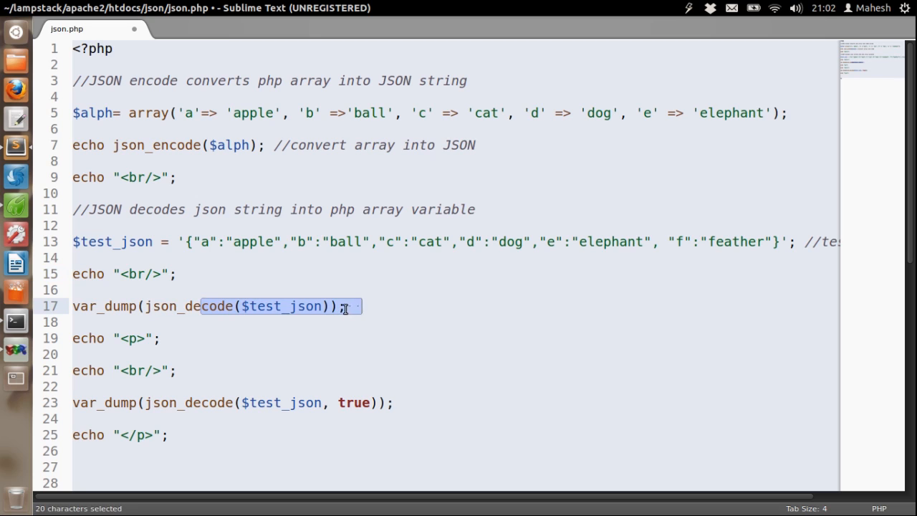
click(15, 204)
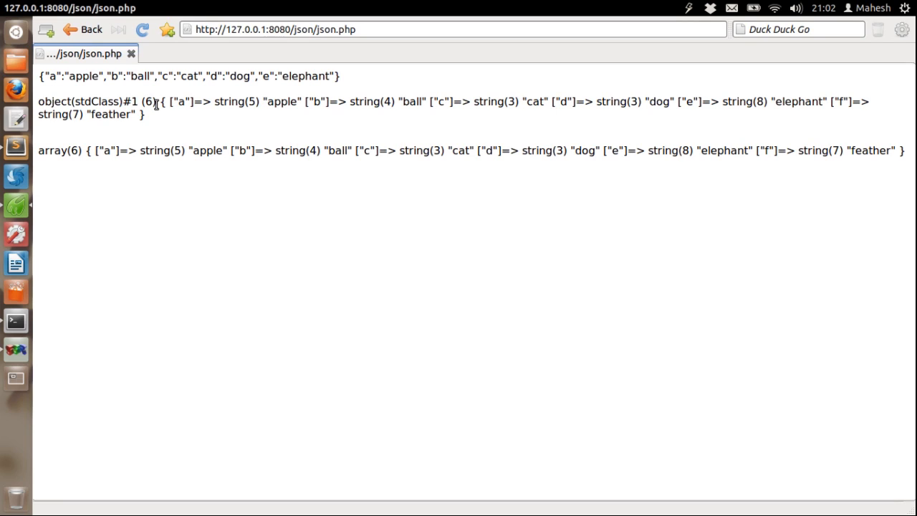
mouse_move(151, 115)
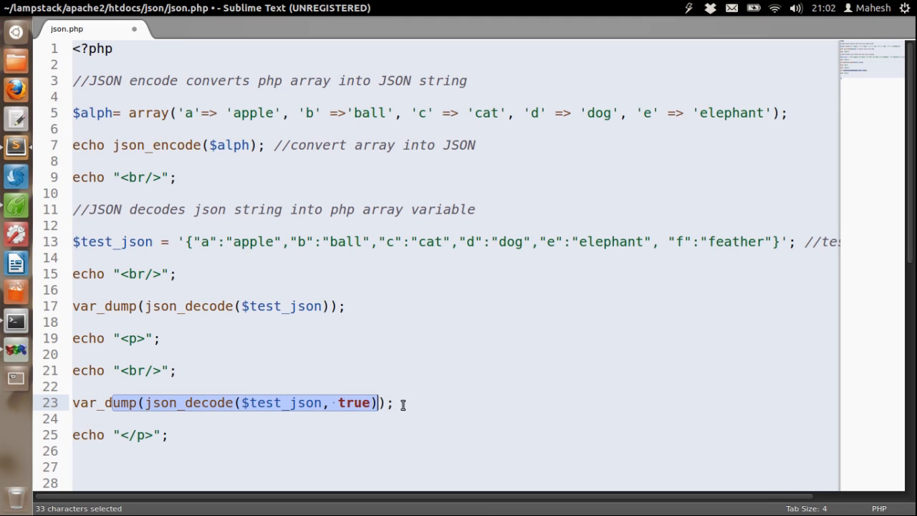
Highlight $test_json in the line 17 json_decode call, then clear the selection
double_click(276, 306)
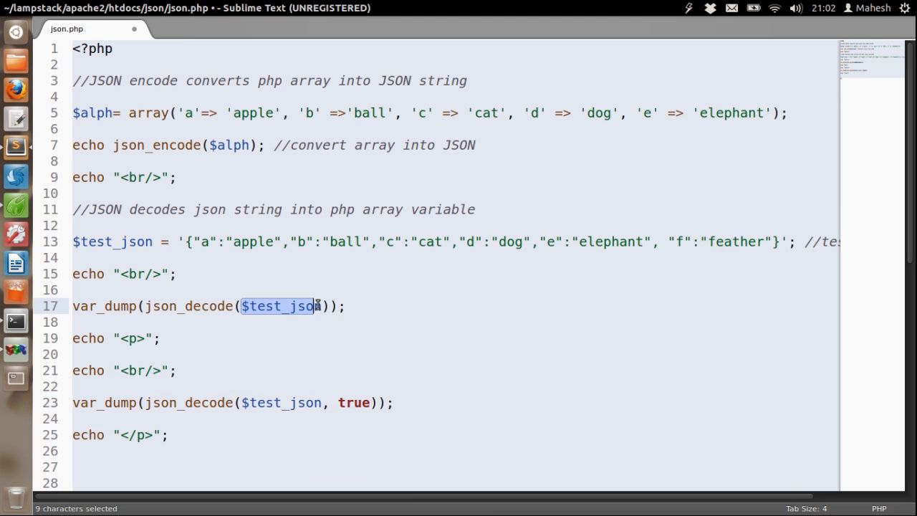
click(336, 402)
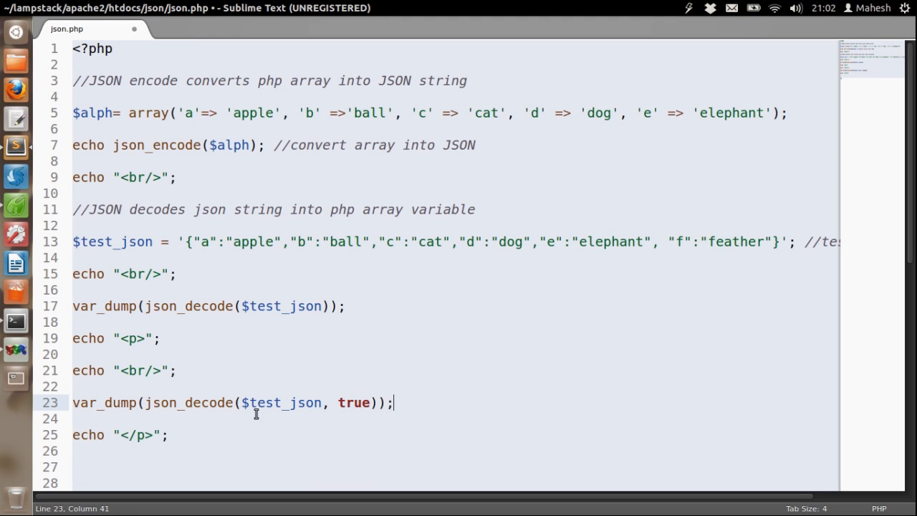
mouse_move(16, 204)
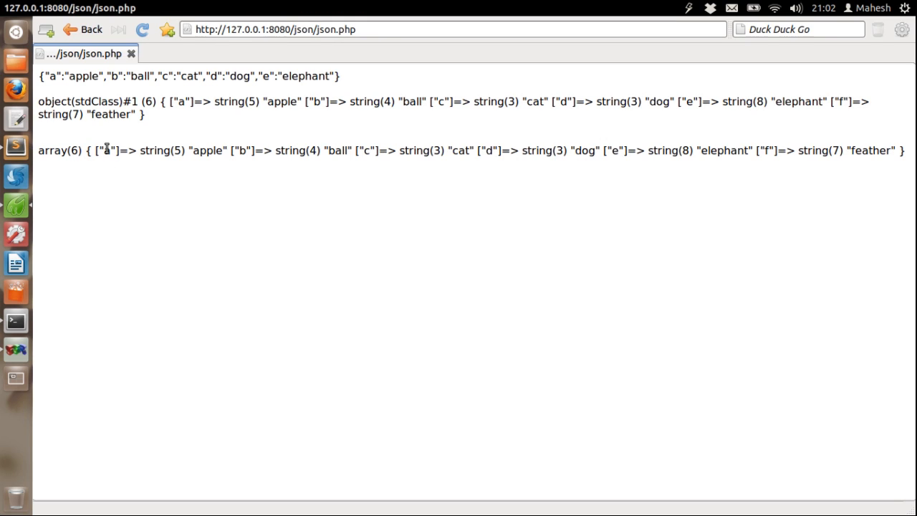
mouse_move(834, 151)
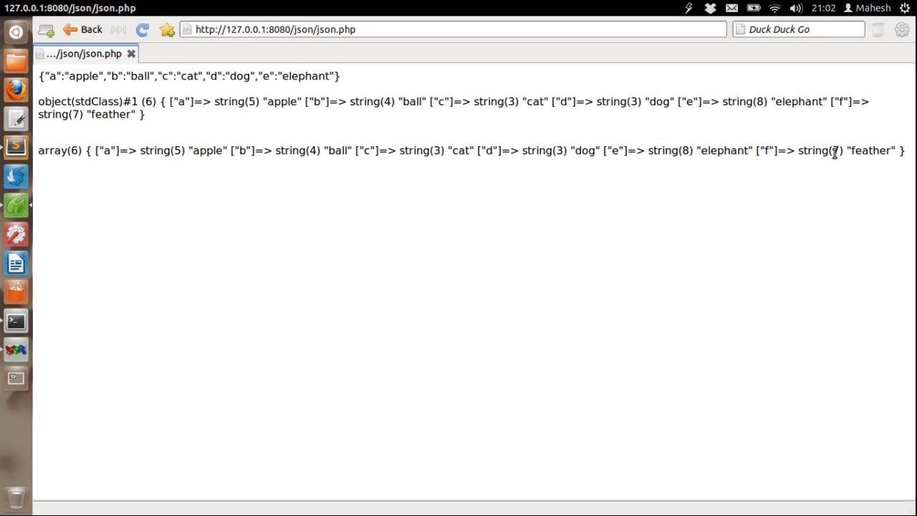